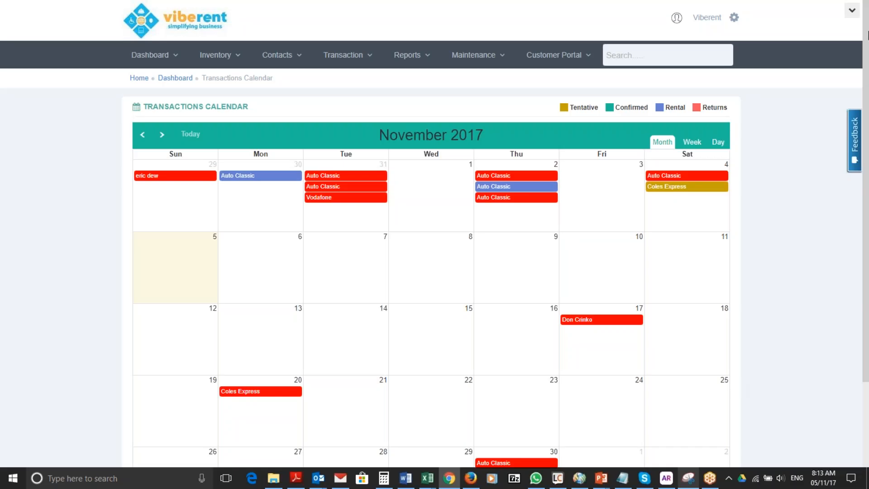
mouse_move(855, 28)
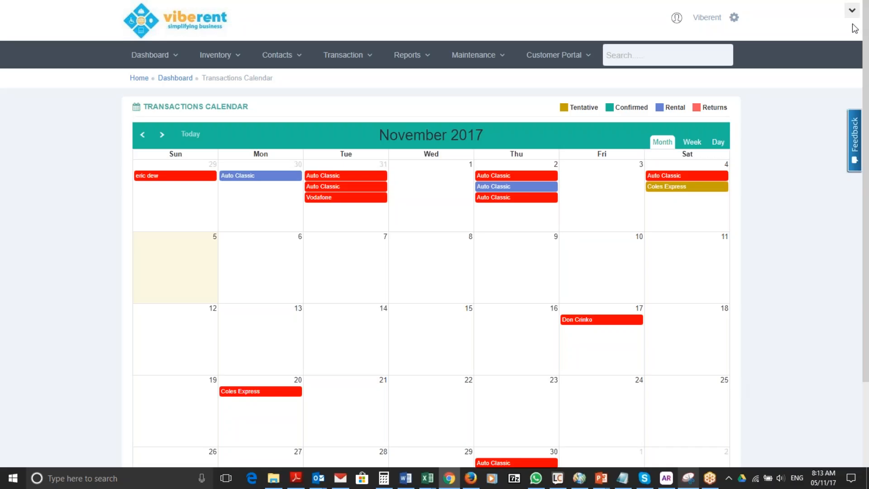
mouse_move(795, 180)
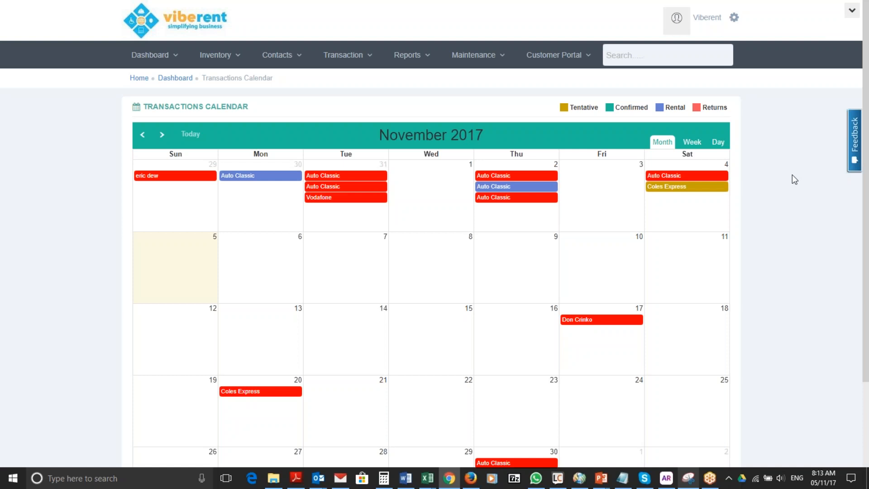
Search Viberent for 'coles express' from the top search box.
click(667, 54)
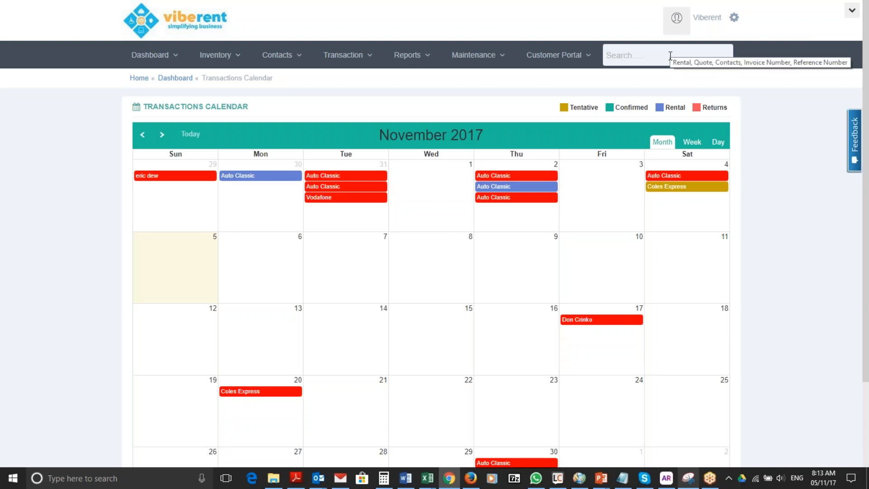
mouse_move(666, 217)
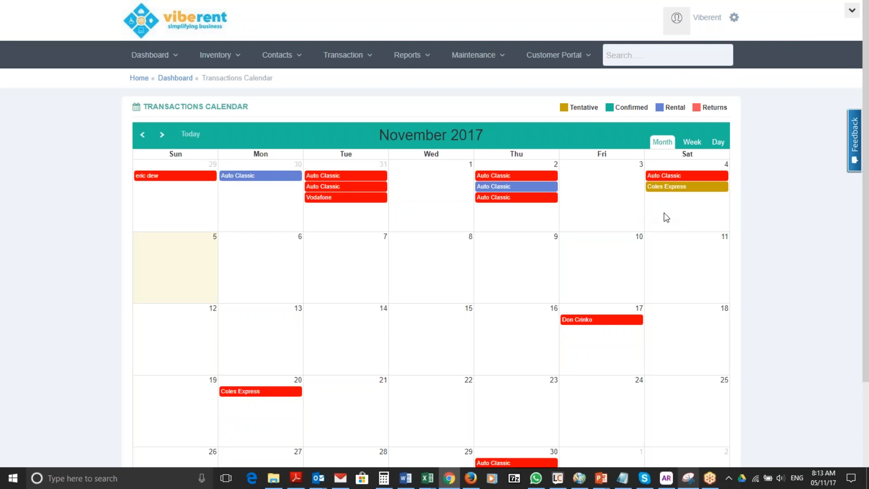
mouse_move(652, 227)
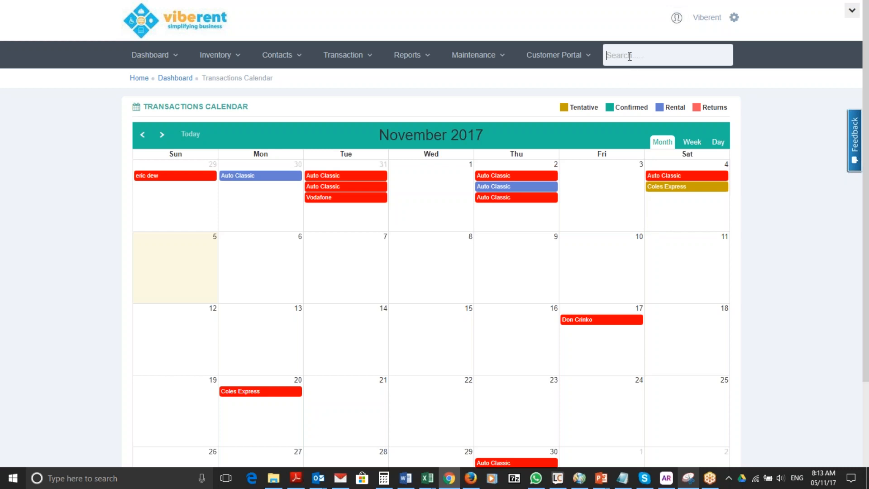
text(c)
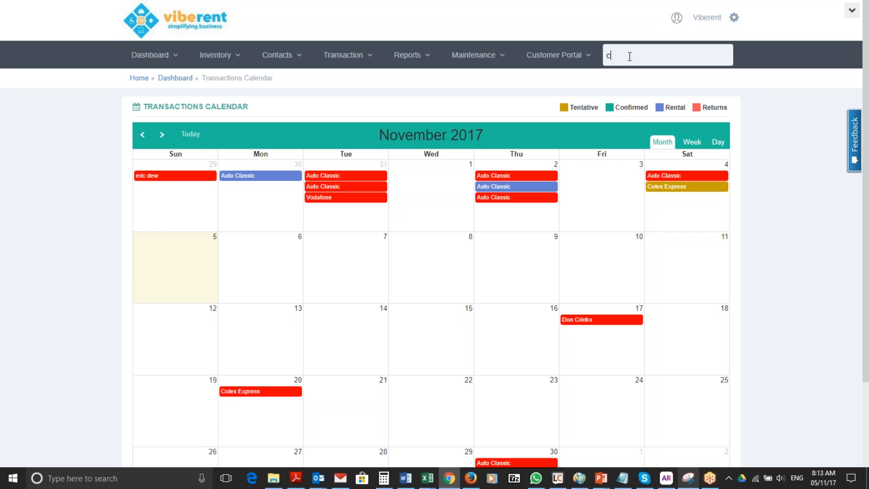
text(oles exp)
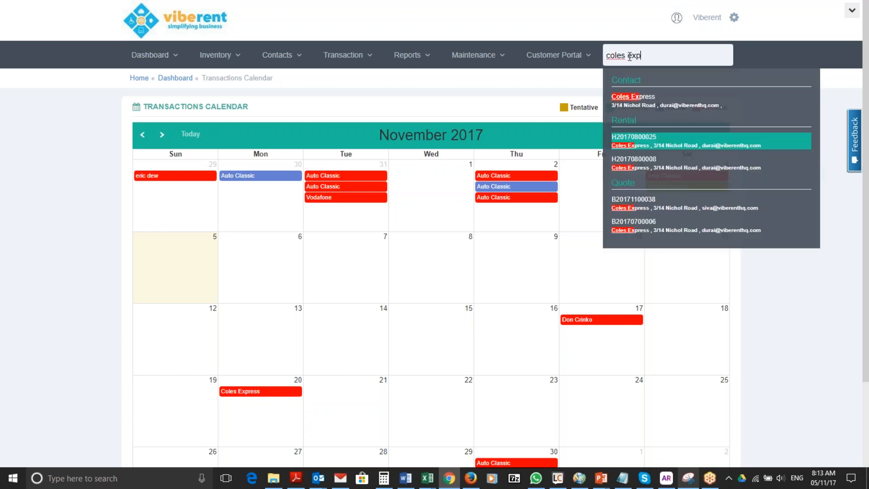
text(ress)
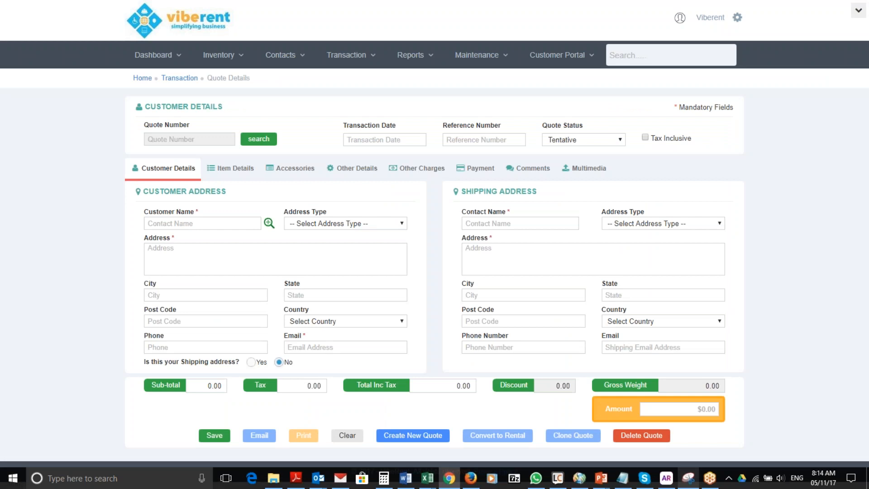
click(258, 139)
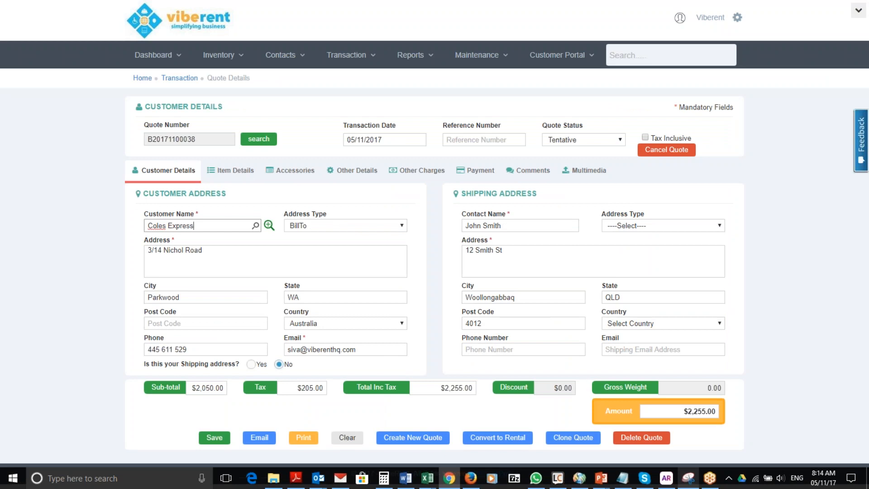
mouse_move(452, 256)
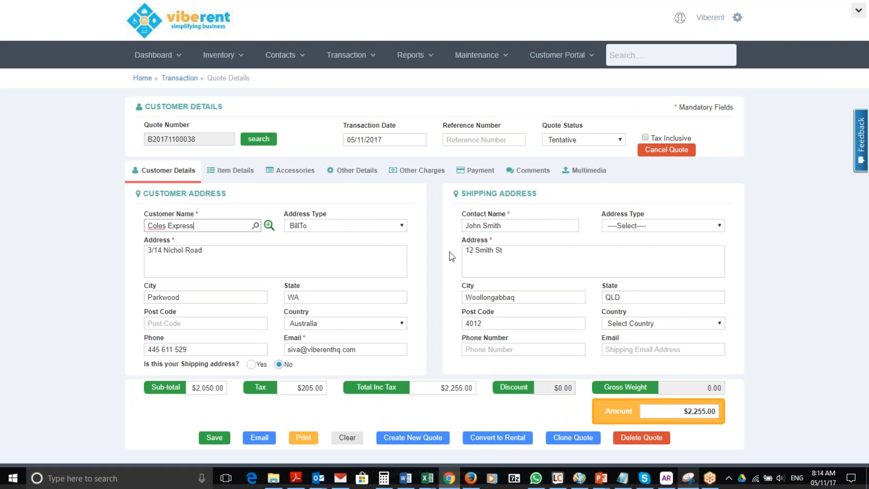
mouse_move(502, 289)
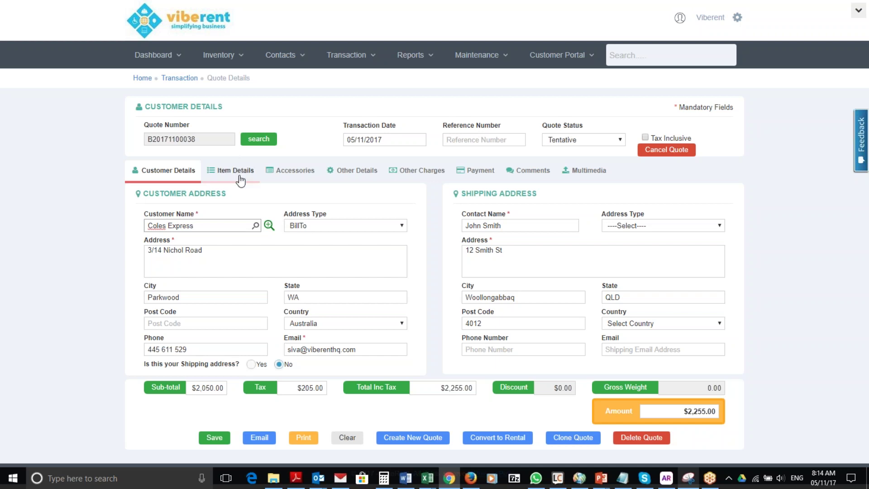
Show the Item Details tab and scroll to the sofas, outdoor bar table and queen bed.
click(235, 171)
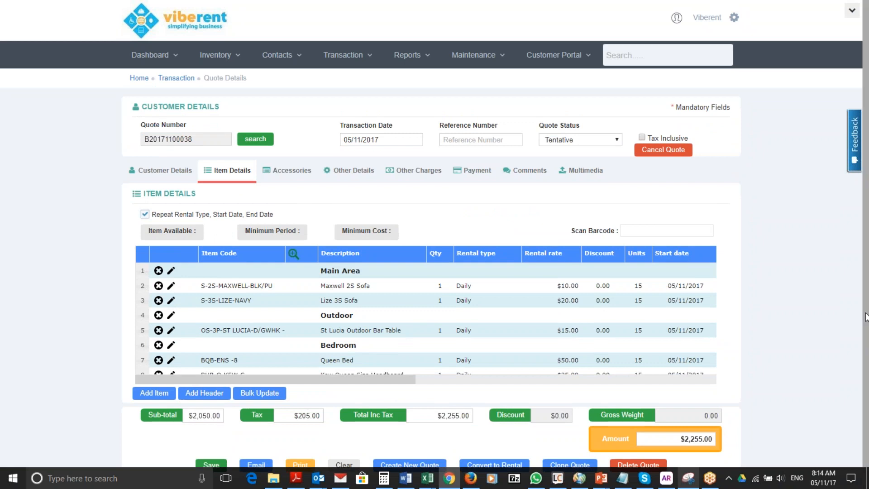
scroll(down, 3)
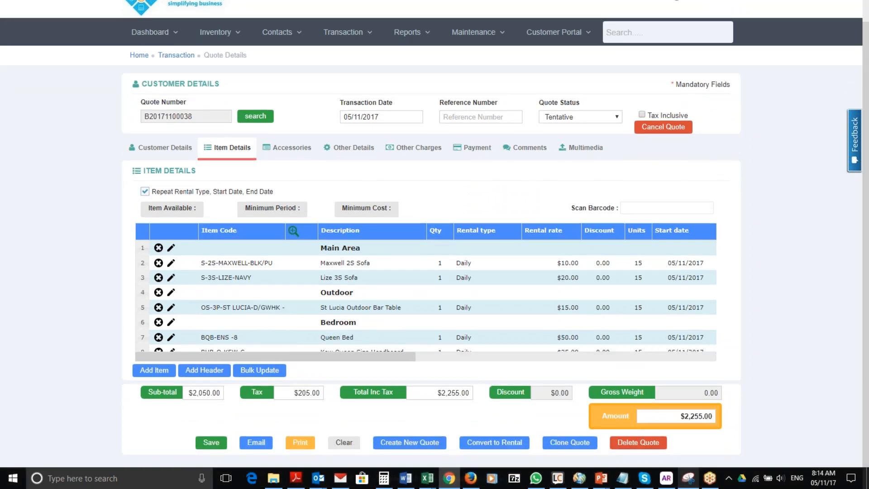
mouse_move(255, 442)
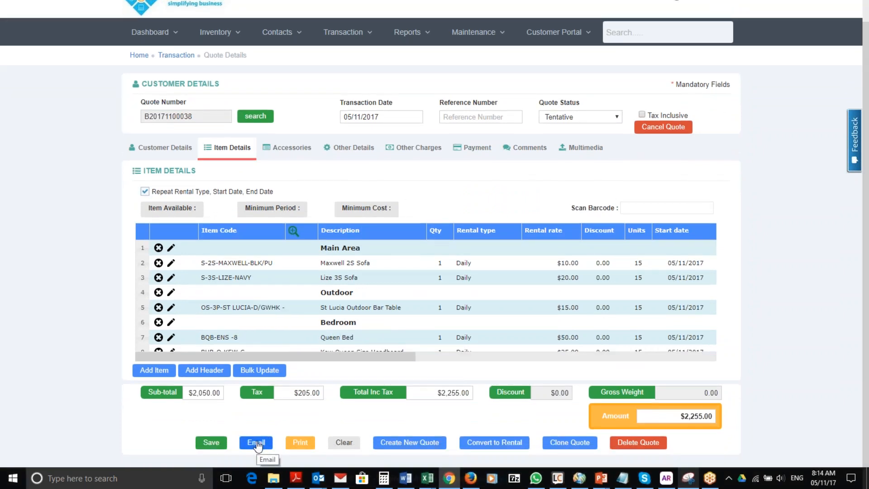
Start the quote email and apply the 'Quote 3 x 2 Package' template.
click(256, 442)
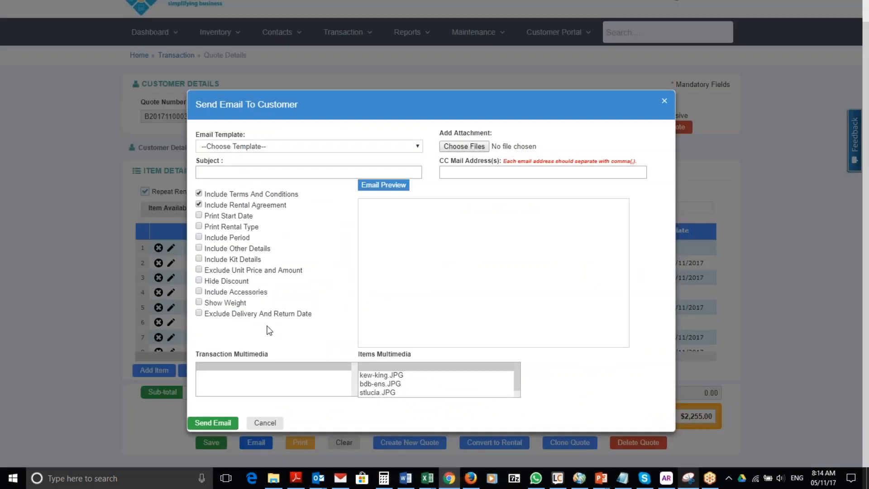
click(309, 146)
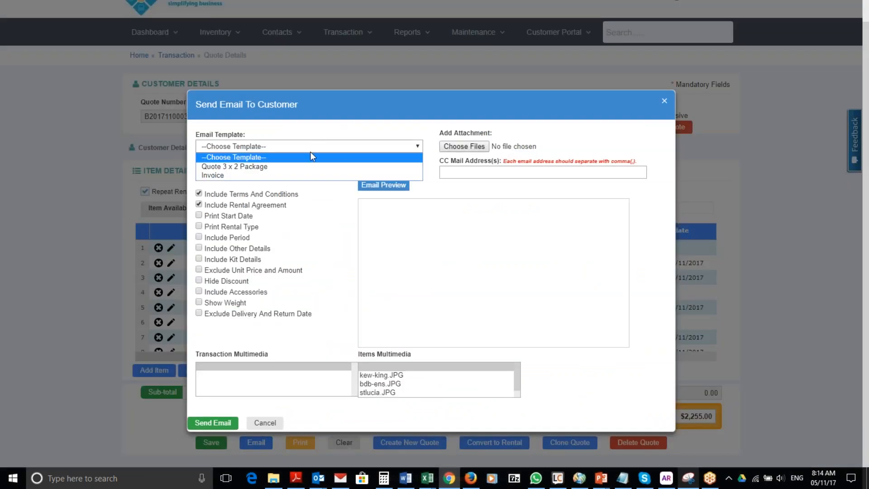
click(234, 167)
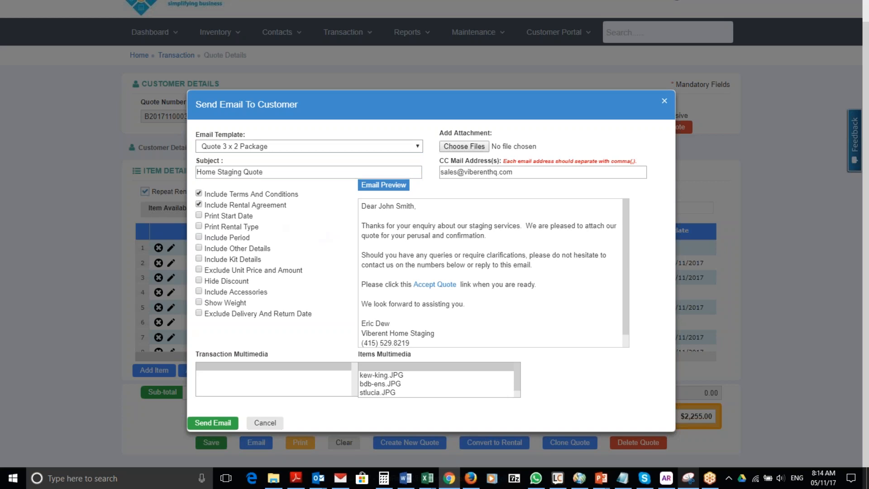
mouse_move(294, 219)
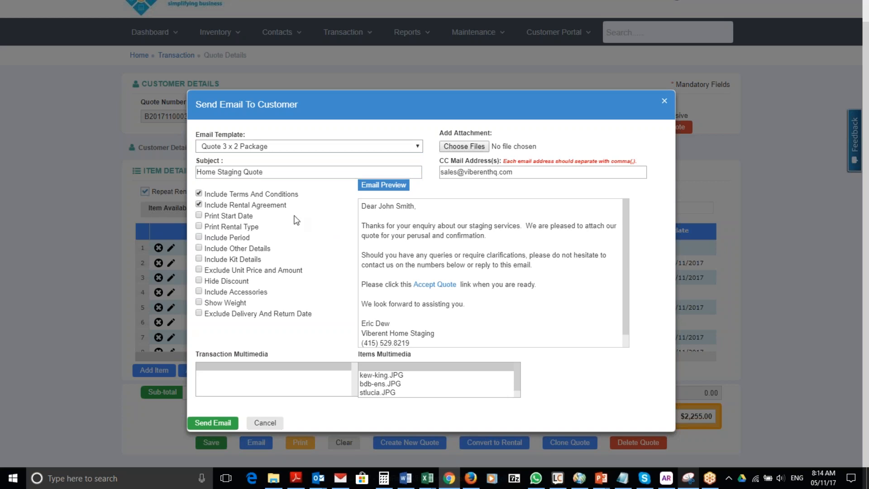
mouse_move(393, 205)
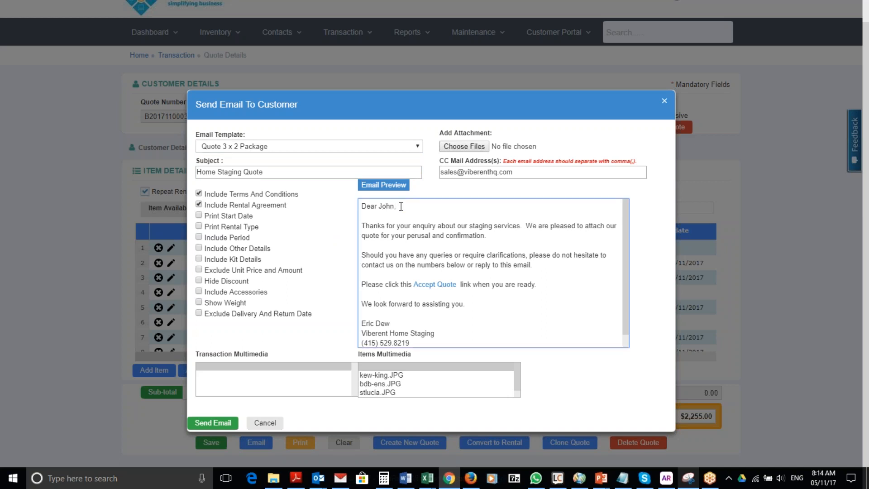
mouse_move(510, 239)
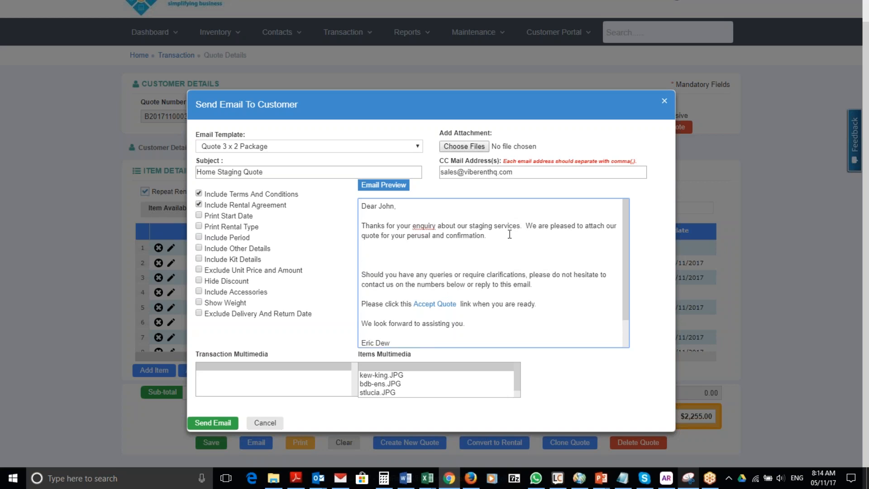
Add 'It was a pleasure meeting you for coffee at your coffee shop' after the first paragraph.
click(363, 255)
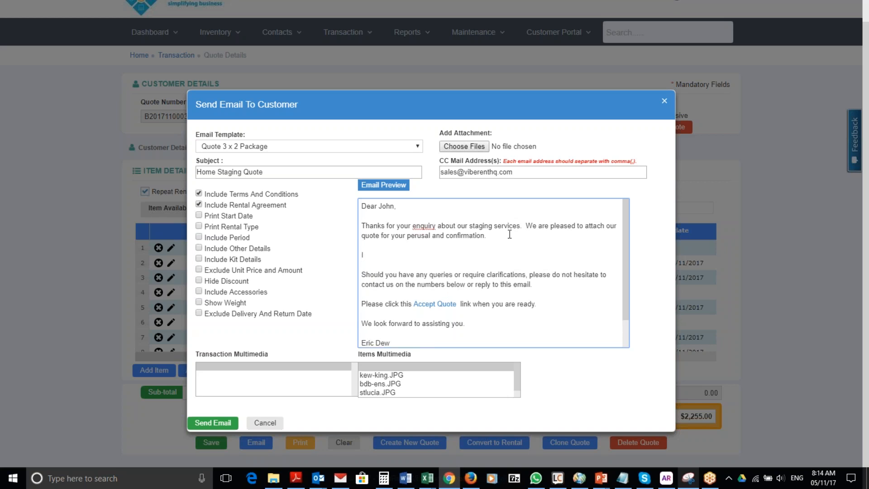
text(t was a)
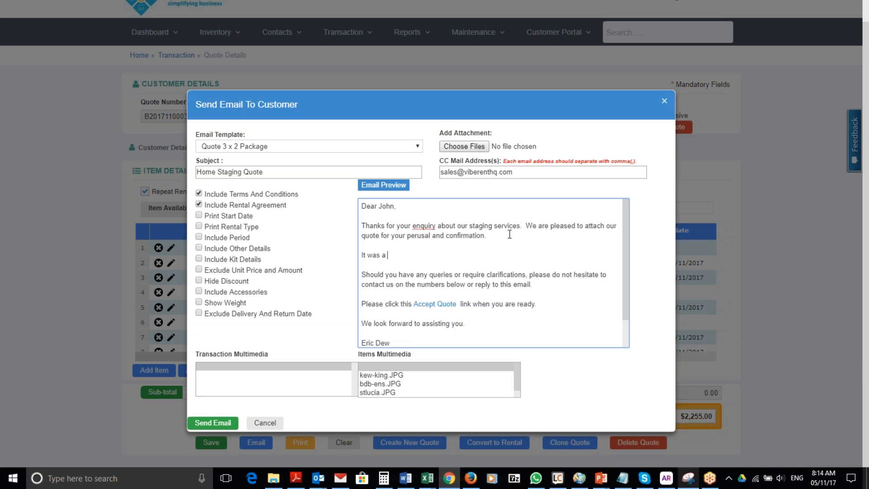
text(pleasure ee)
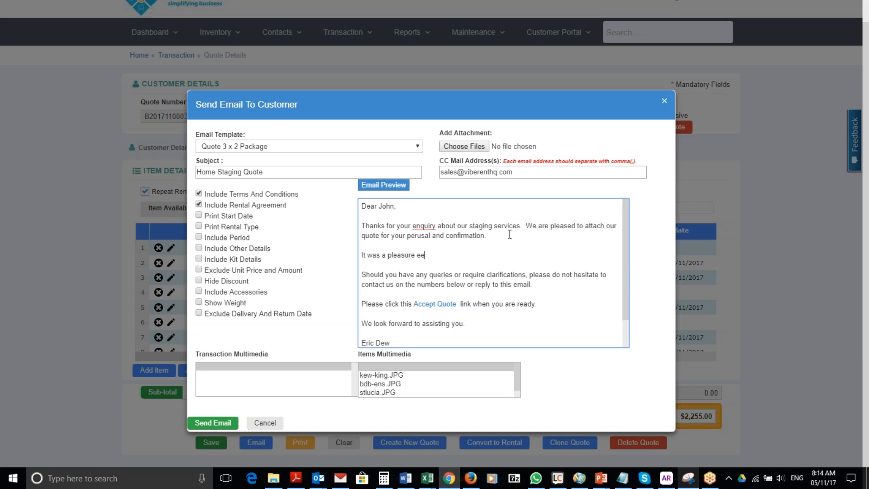
key(backspace)
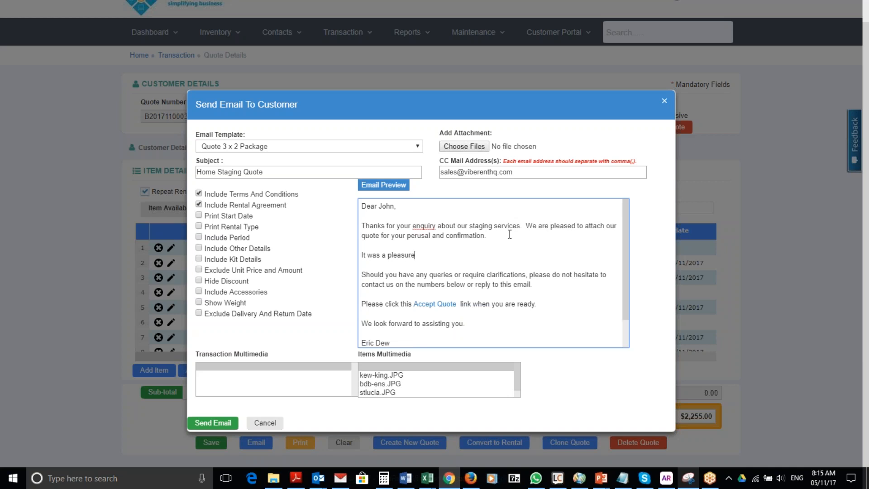
text(meeting you and have a)
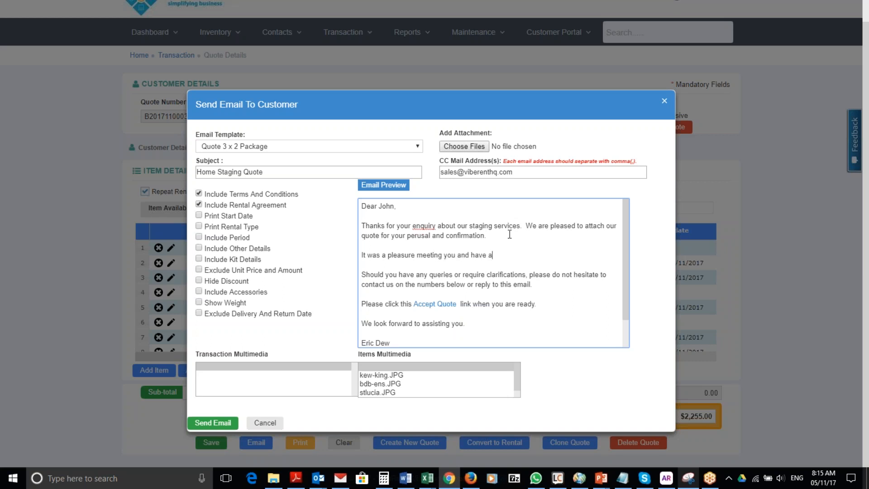
text(cof)
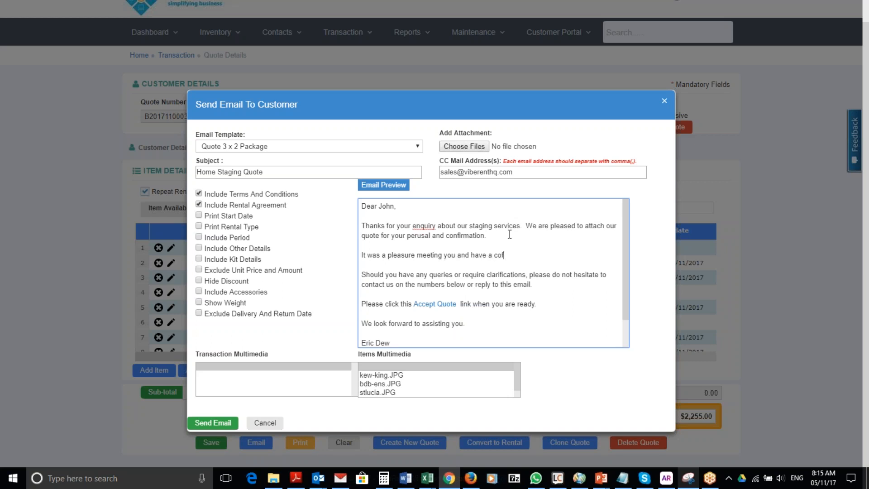
text(fee at)
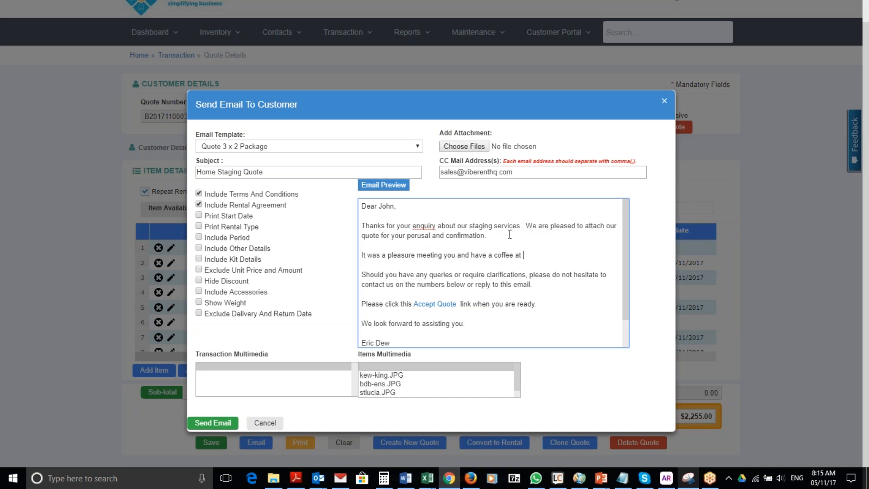
text(your coffee shop.)
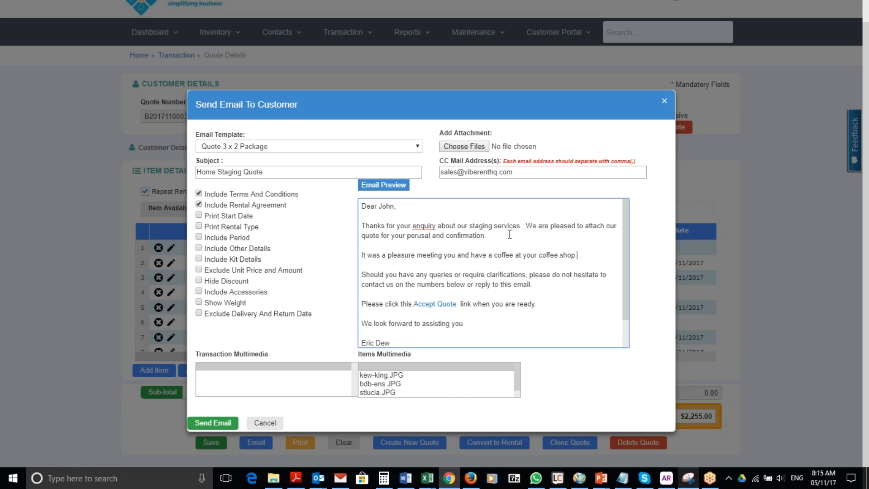
mouse_move(386, 380)
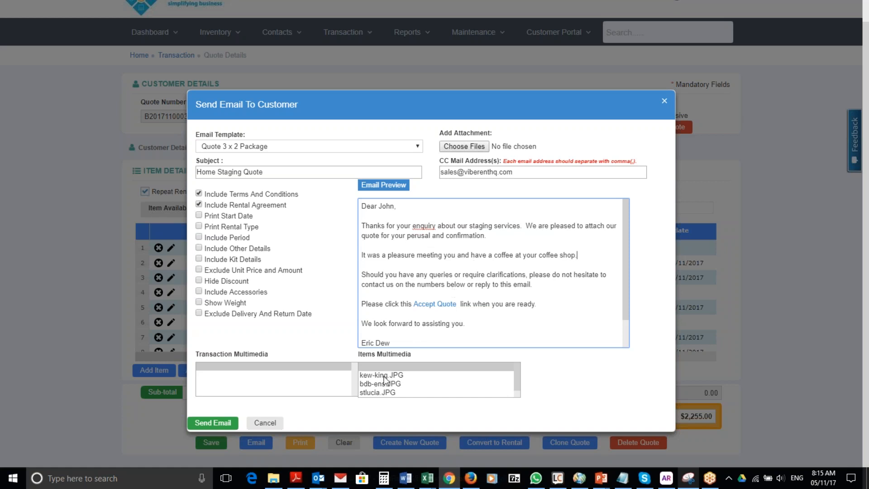
Select kew-king.JPG, bdb-ens.JPG and stlucia.JPG in the Items Multimedia list.
click(380, 375)
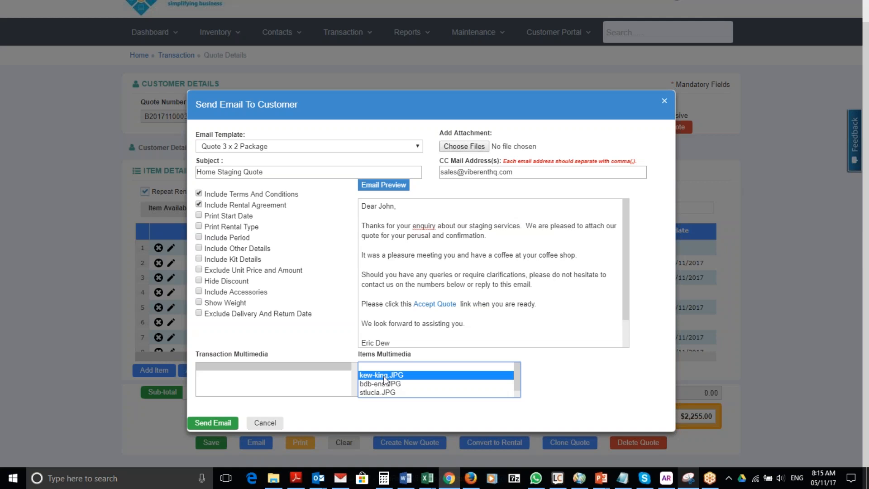
mouse_move(385, 388)
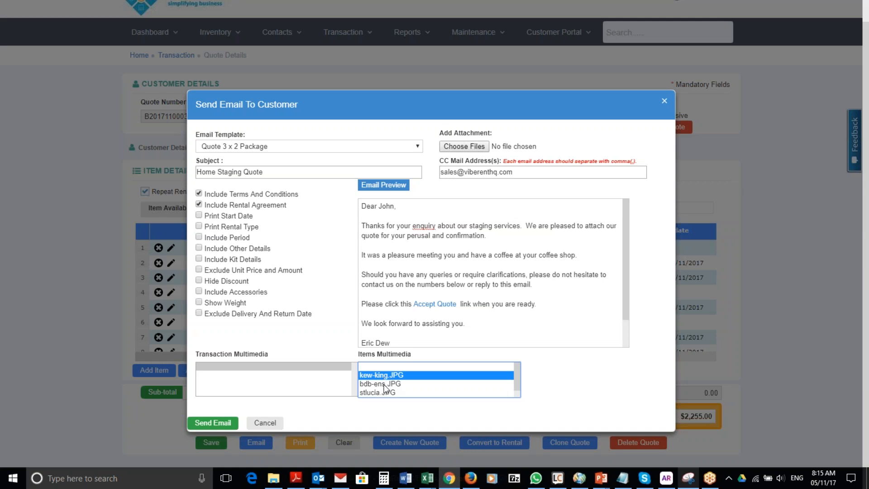
click(380, 384)
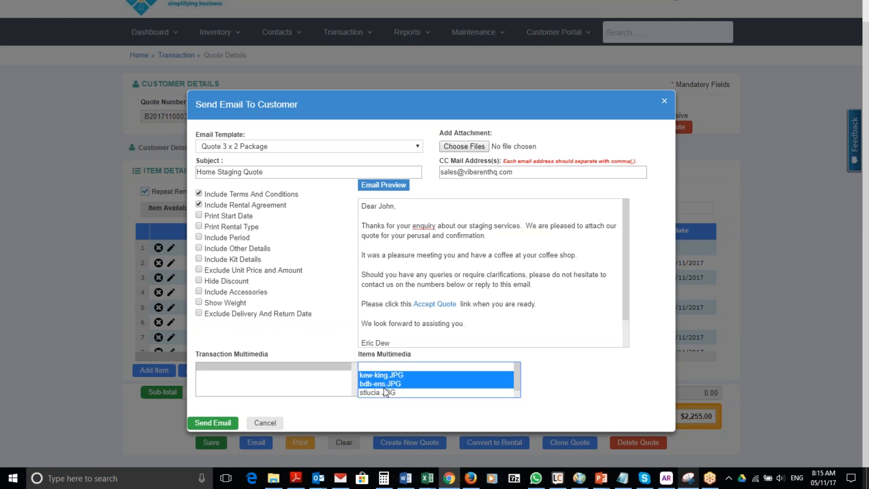
click(377, 392)
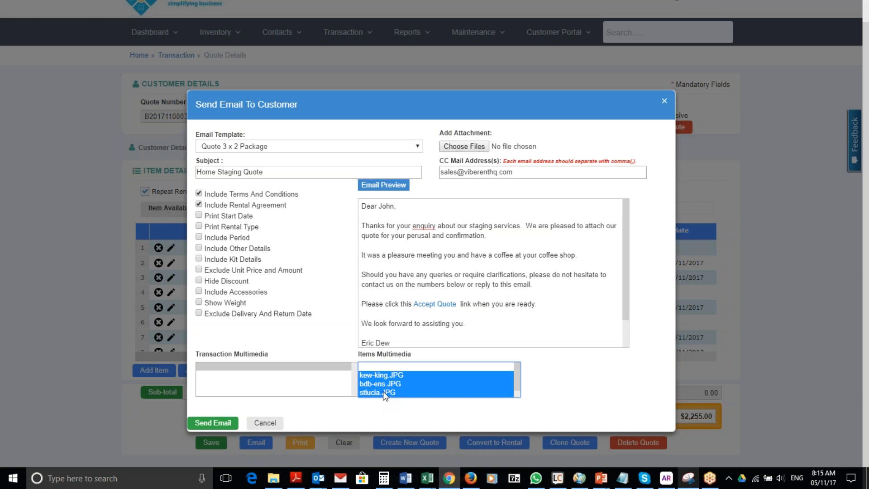
mouse_move(291, 309)
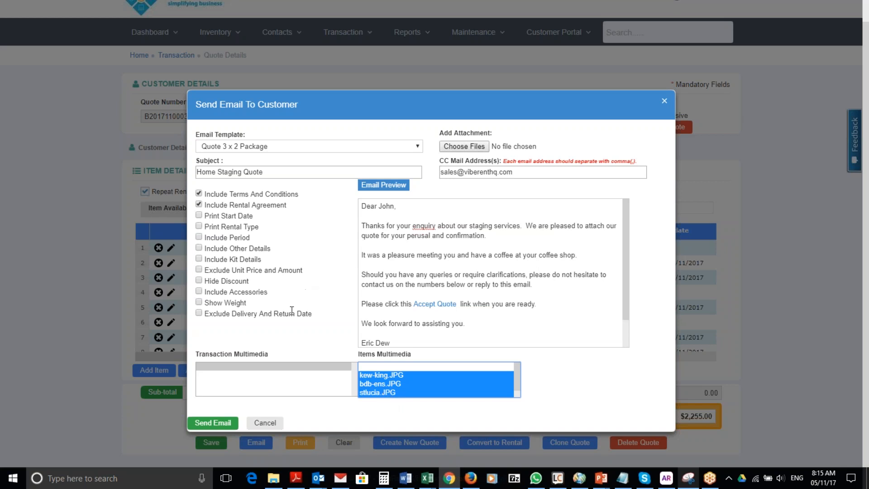
mouse_move(422, 287)
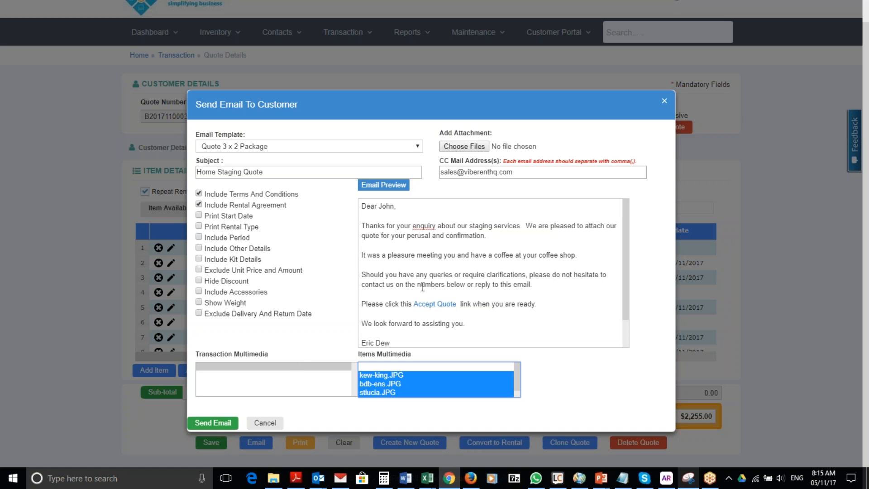
mouse_move(235, 413)
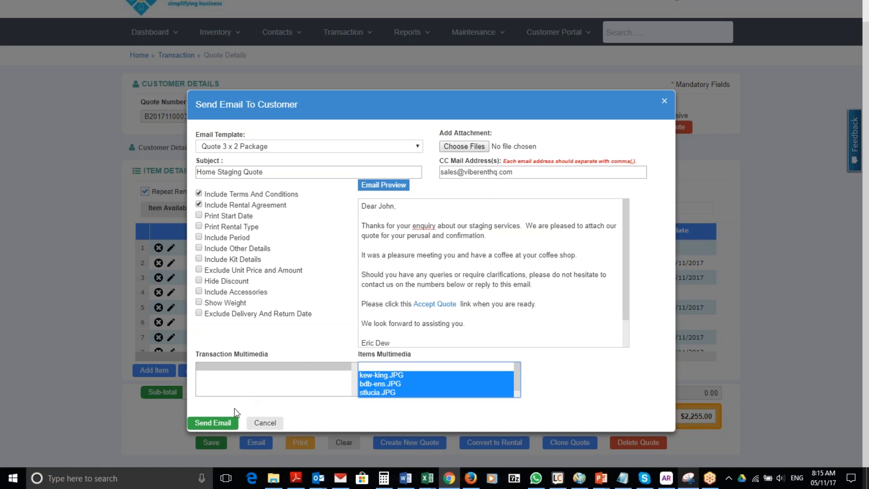
mouse_move(215, 427)
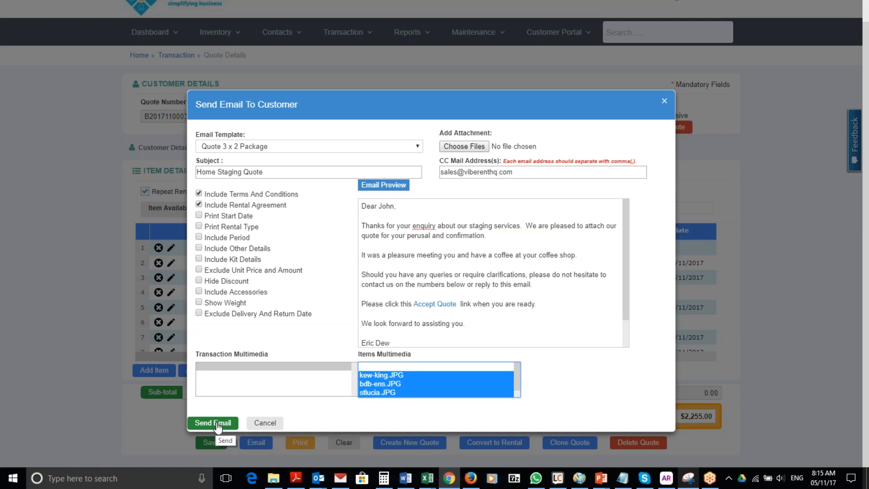
mouse_move(318, 478)
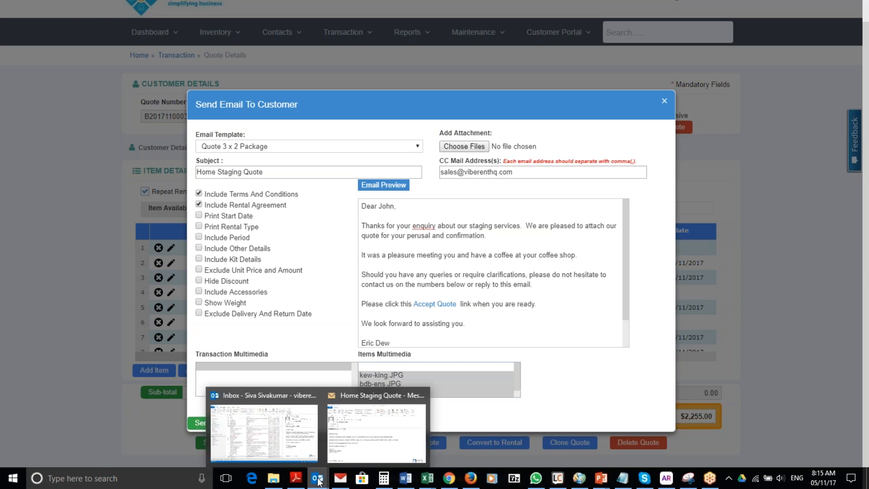
Open the Home Staging Quote email in Outlook and its Quote.pdf attachment.
click(375, 430)
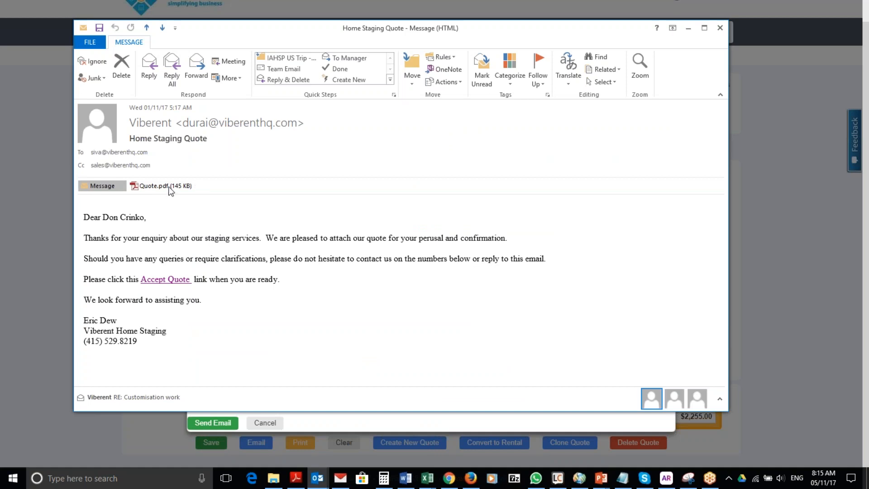
mouse_move(156, 186)
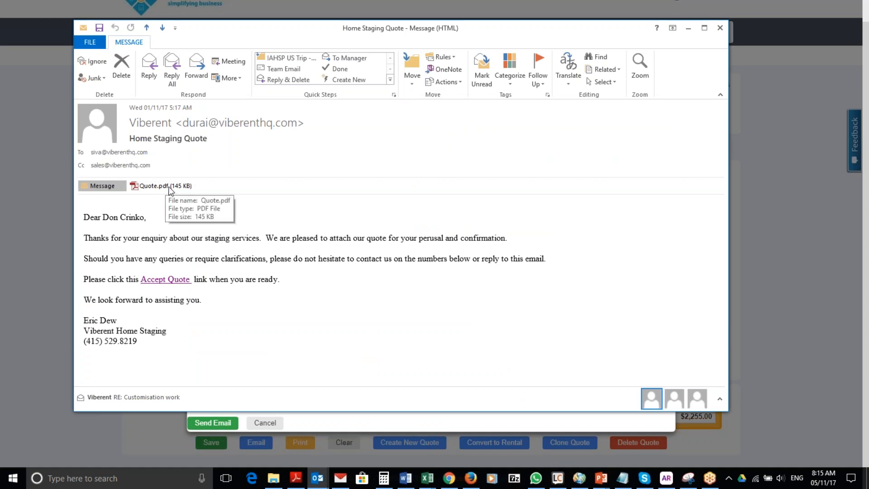
double_click(150, 186)
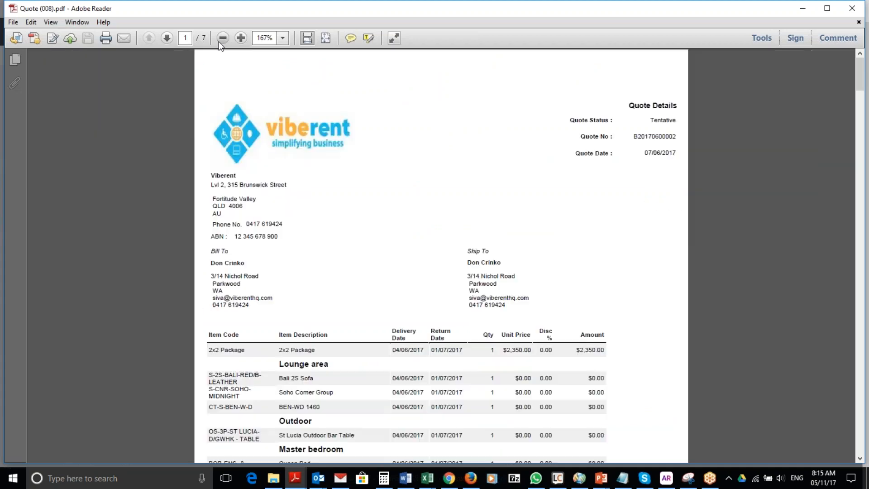
Zoom the quote PDF to 100%, scroll to the $2,896.00 total, then return to the email.
click(222, 38)
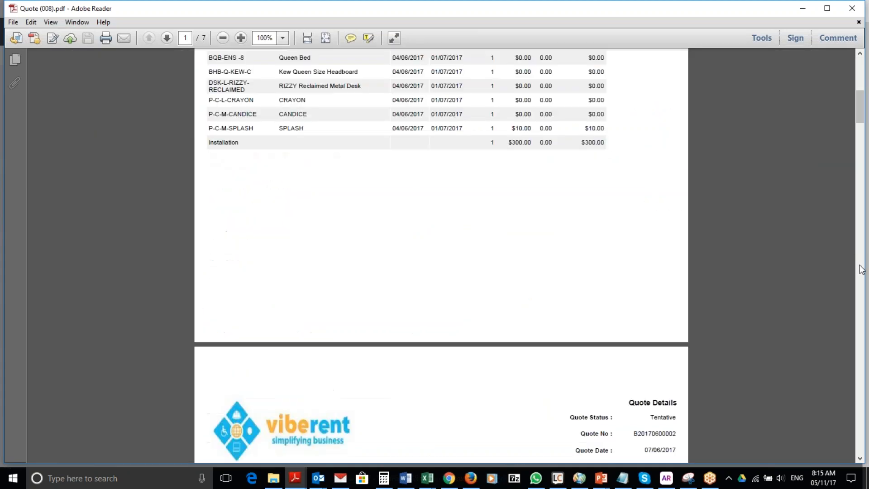
scroll(down, 3)
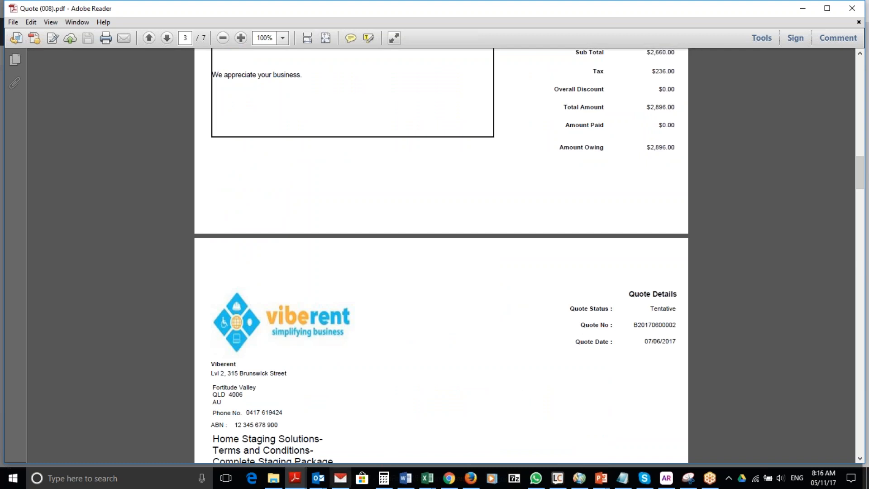
click(318, 478)
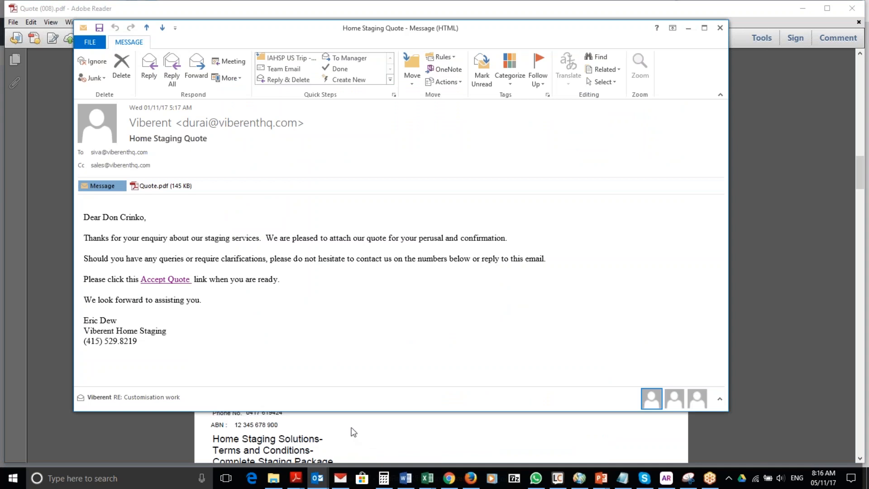
mouse_move(166, 279)
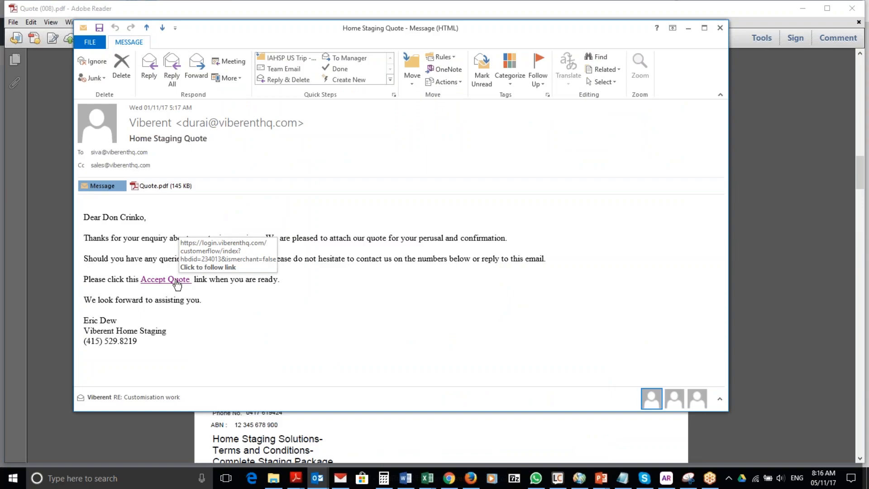
click(165, 279)
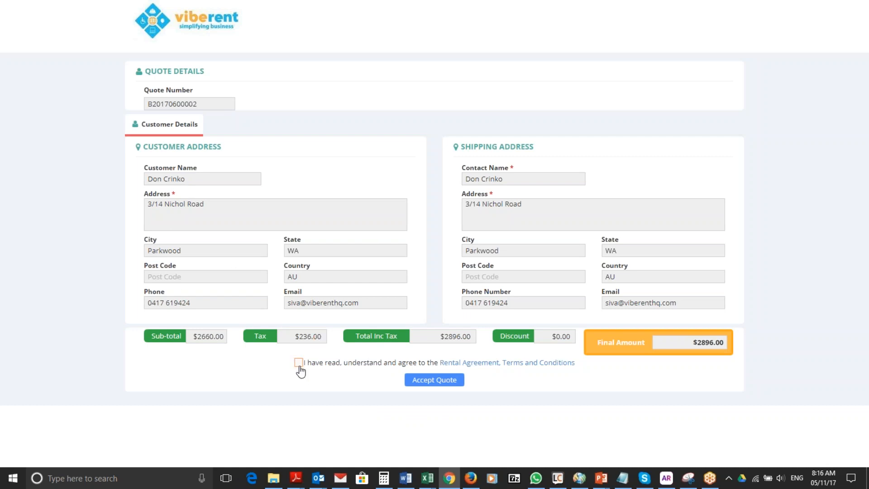
Tick the 'I have read, understand and agree' checkbox above Accept Quote.
click(298, 363)
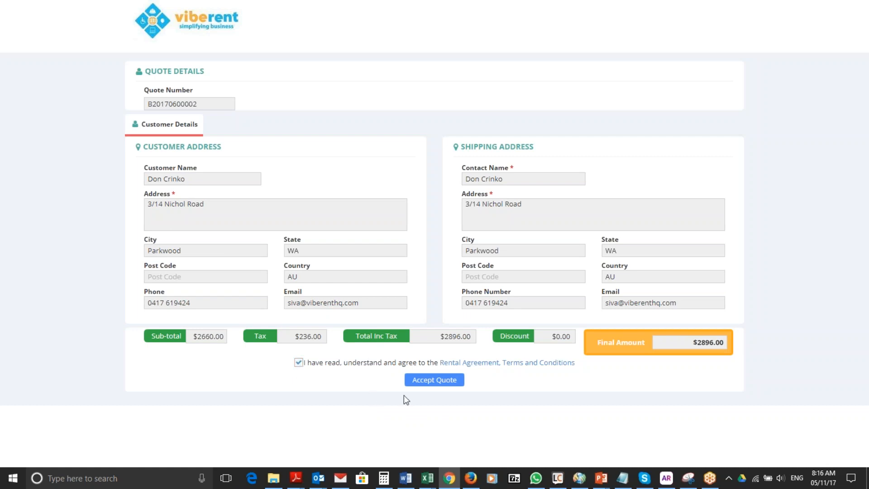
mouse_move(531, 368)
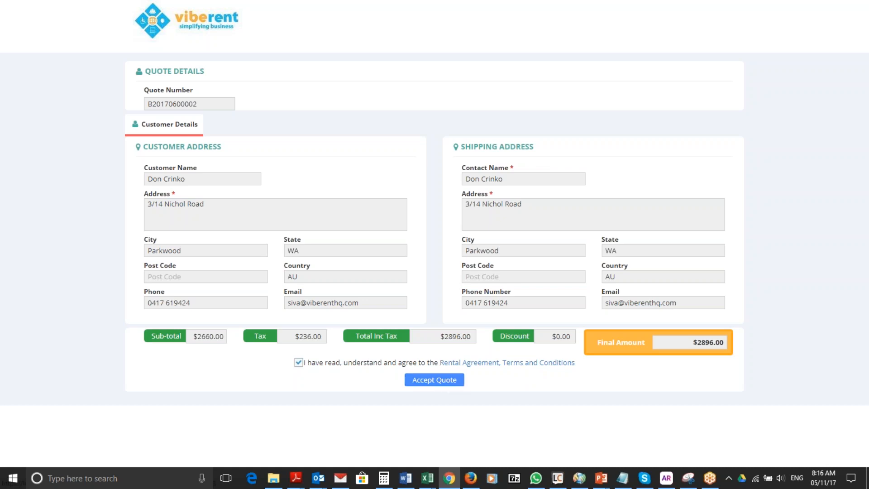
mouse_move(496, 381)
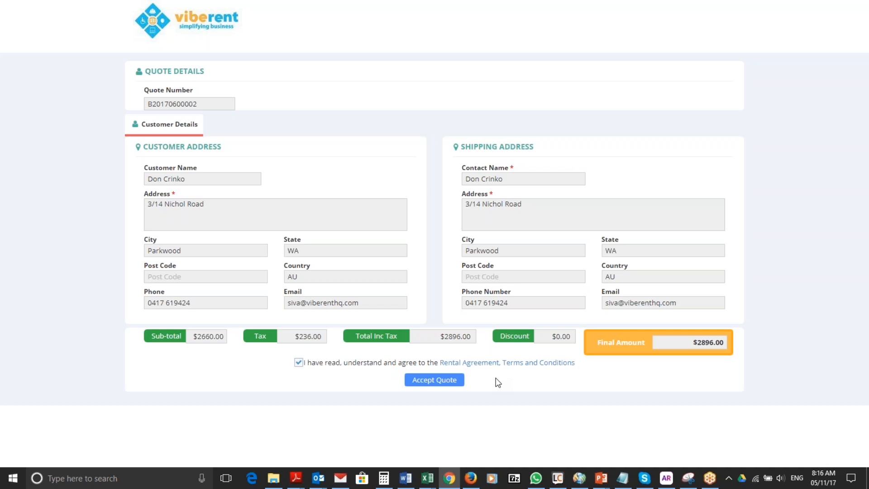
mouse_move(852, 237)
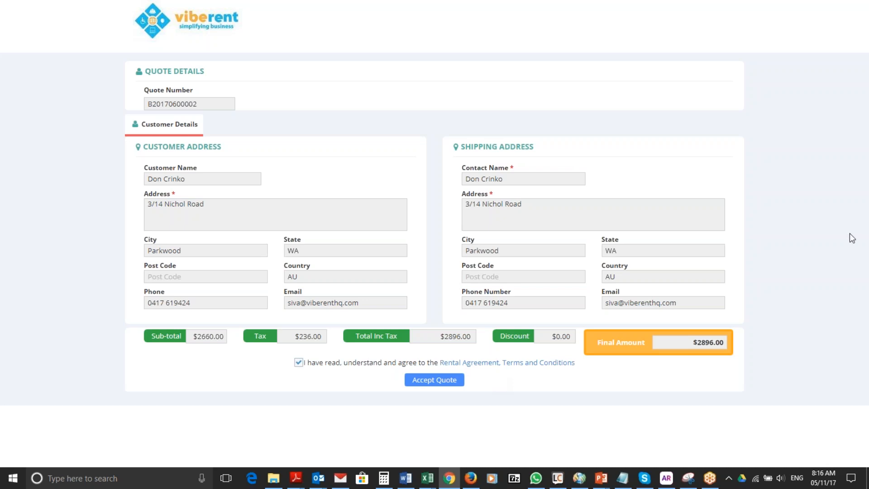
mouse_move(773, 334)
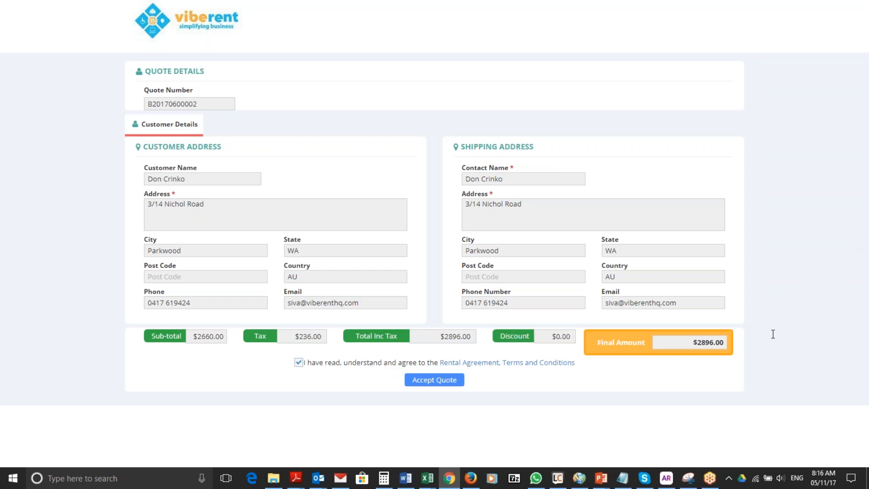